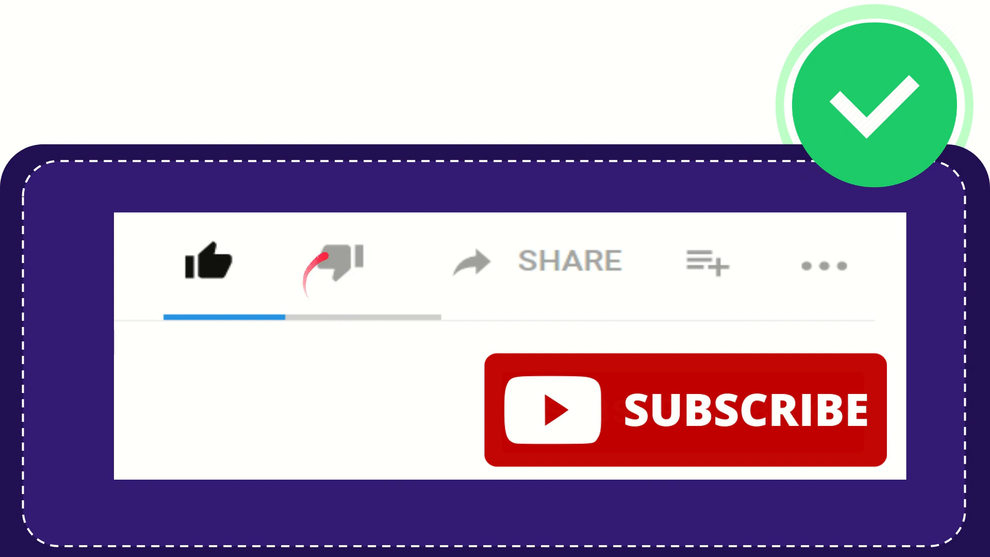
left_click(335, 262)
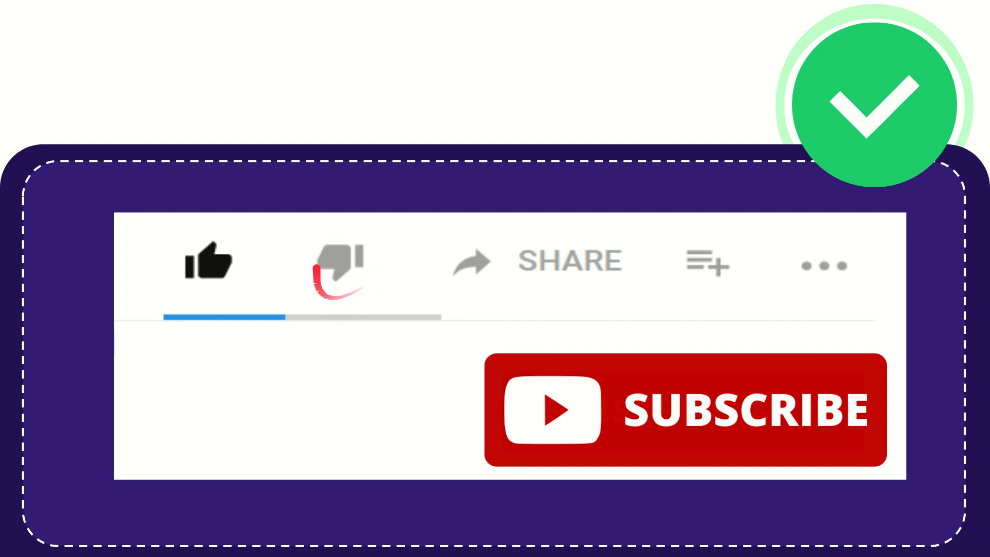